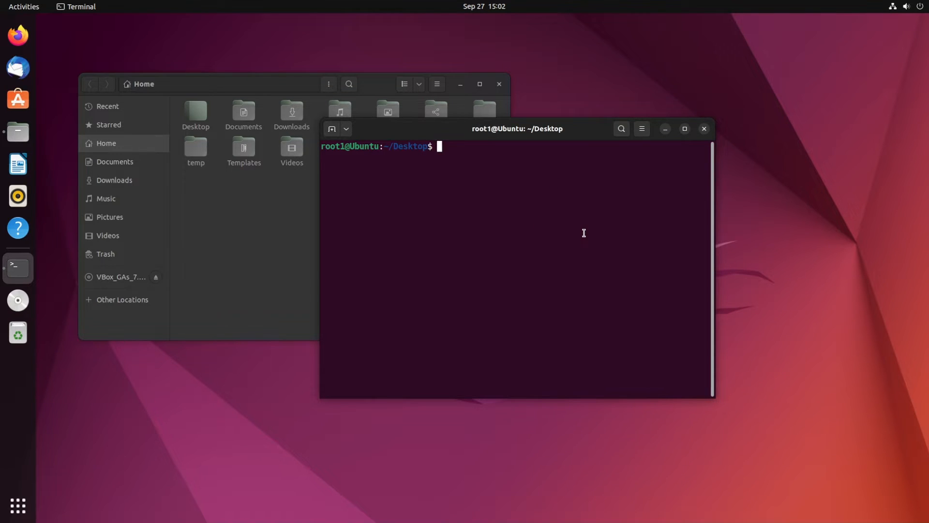
Reach Preferences from the terminal's right-click context menu
right_click(582, 232)
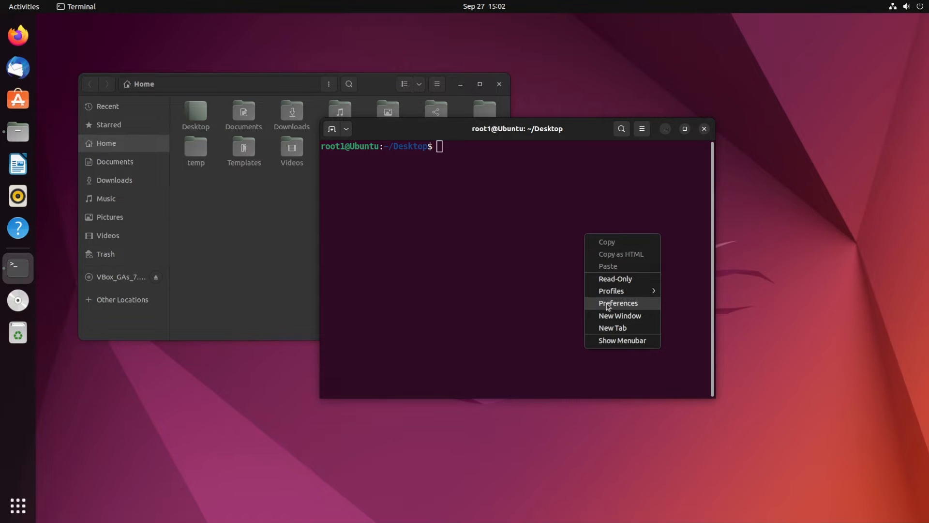
left_click(619, 303)
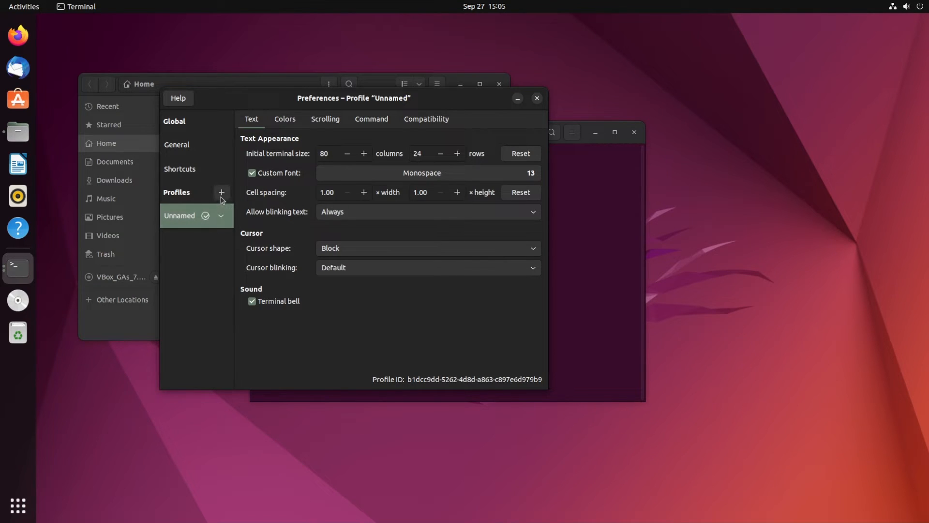
Re-enable Custom font and launch the Choose A Terminal Font chooser from the Monospace button
left_click(221, 191)
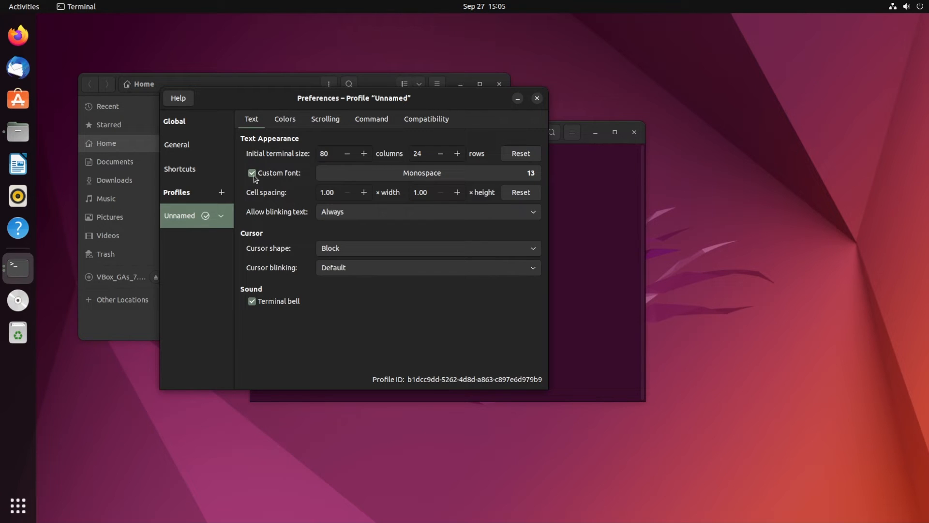
left_click(252, 173)
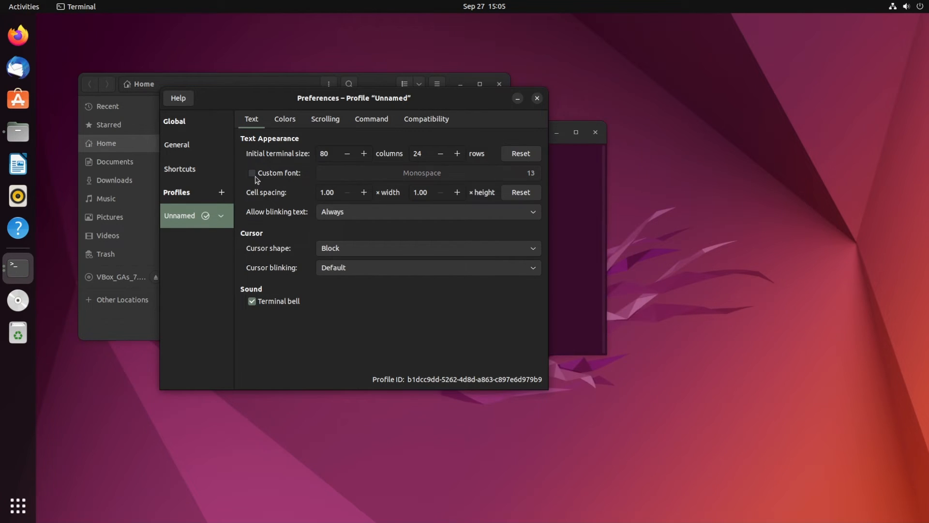
left_click(252, 173)
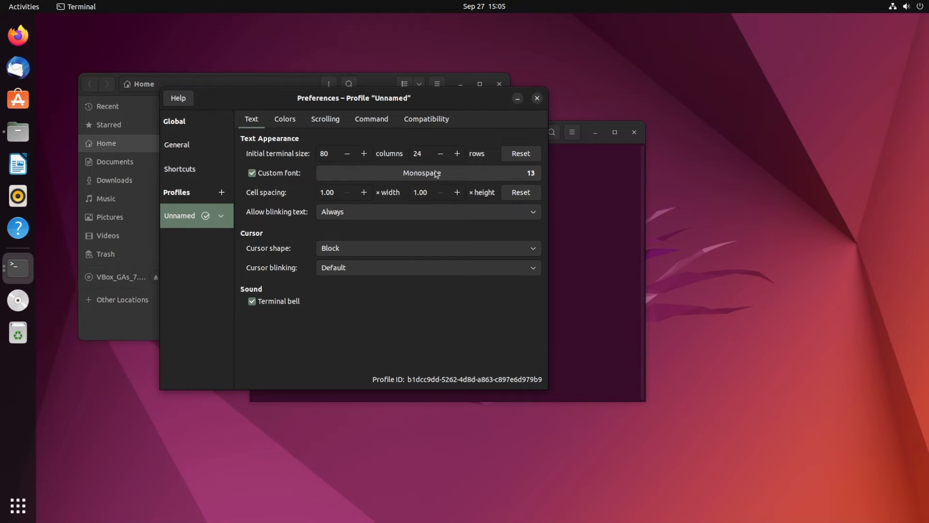
mouse_move(436, 176)
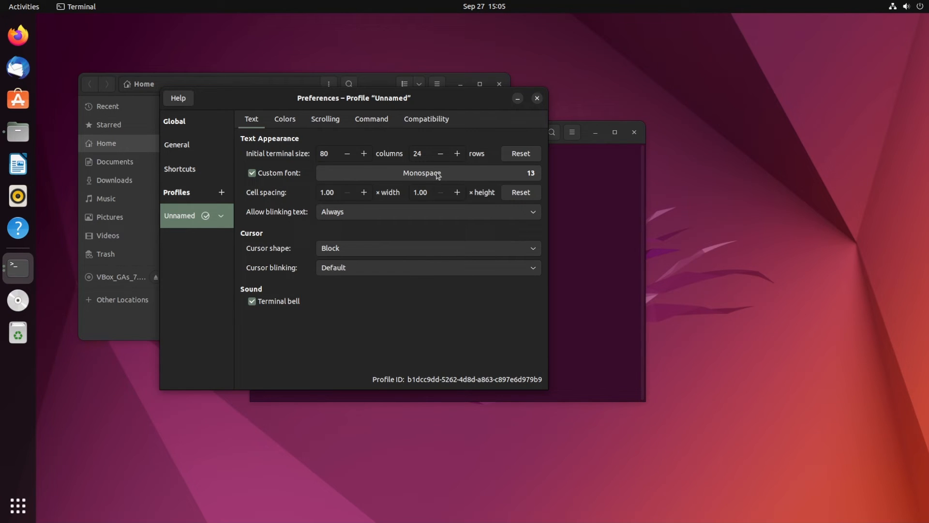
left_click(423, 172)
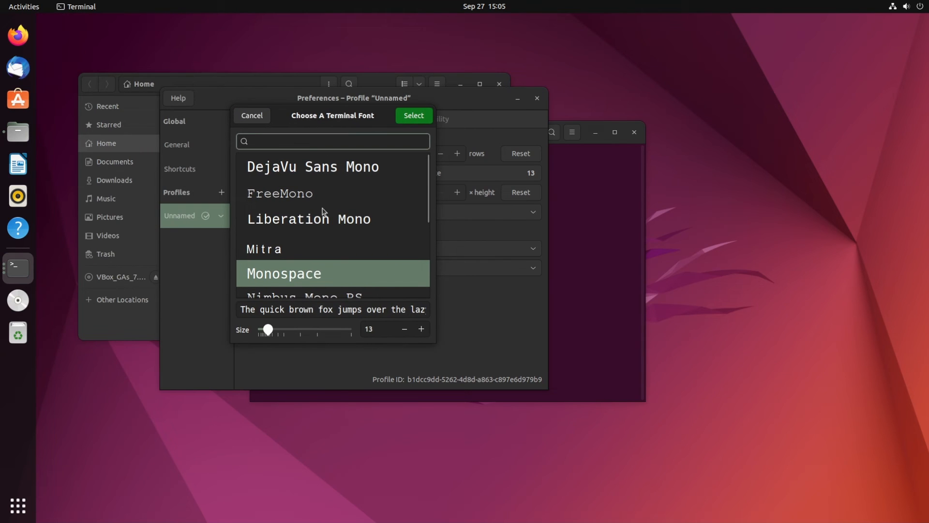
Select FreeMono at size 32 and test it by entering sample text at the enlarged prompt
left_click(332, 142)
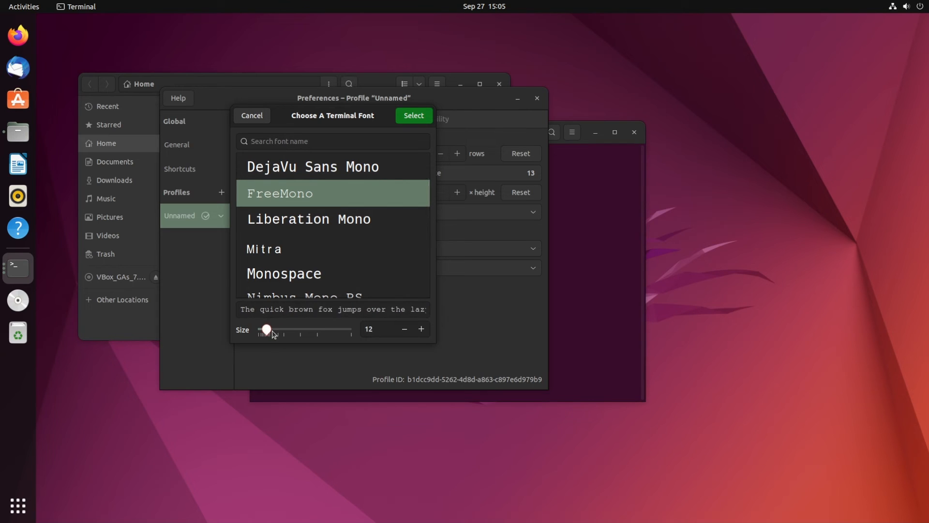
left_click_drag(267, 329, 295, 334)
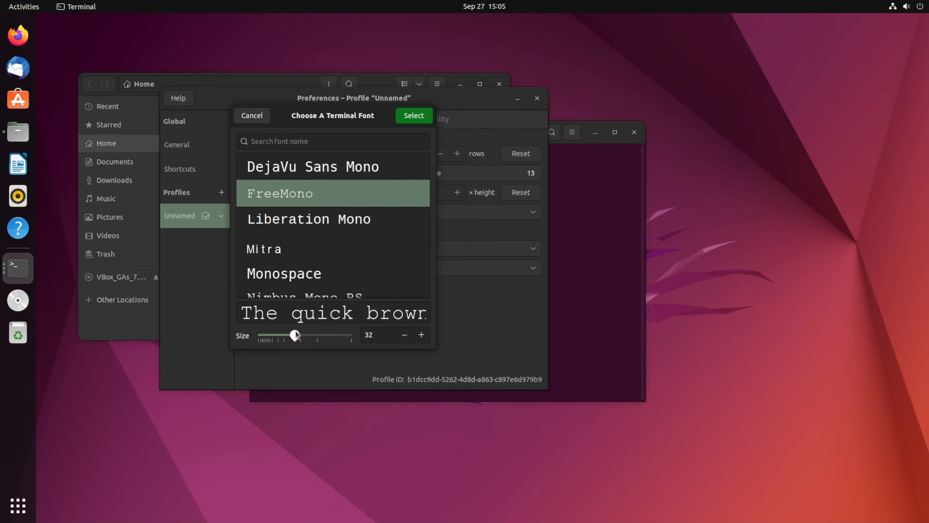
left_click(413, 115)
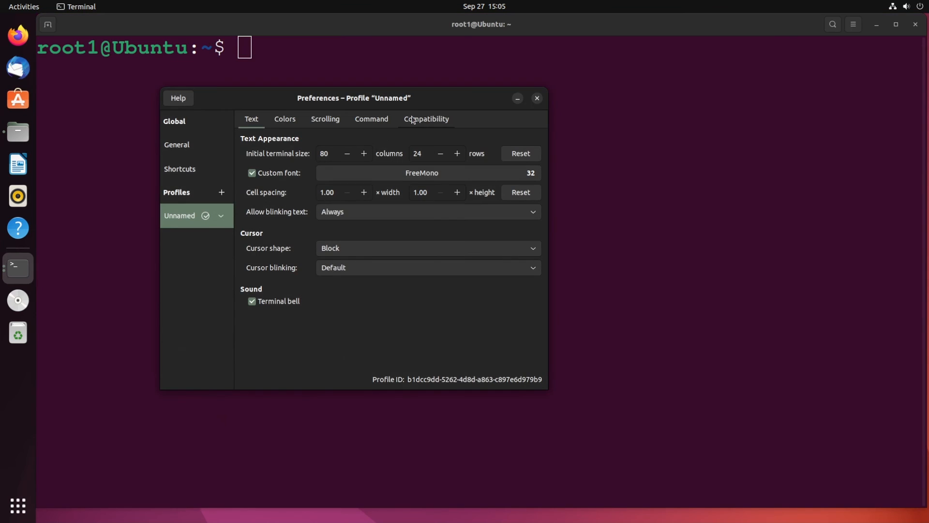
type("gsdfrgsdfg")
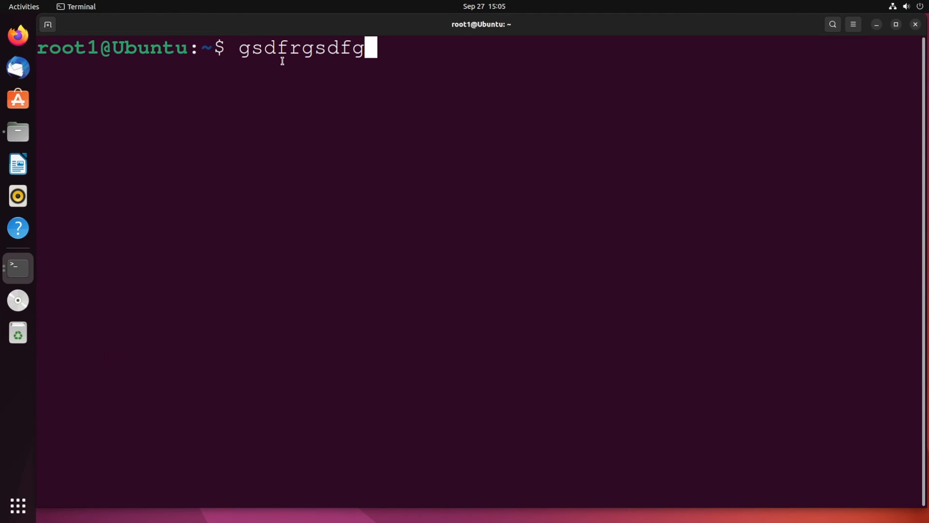